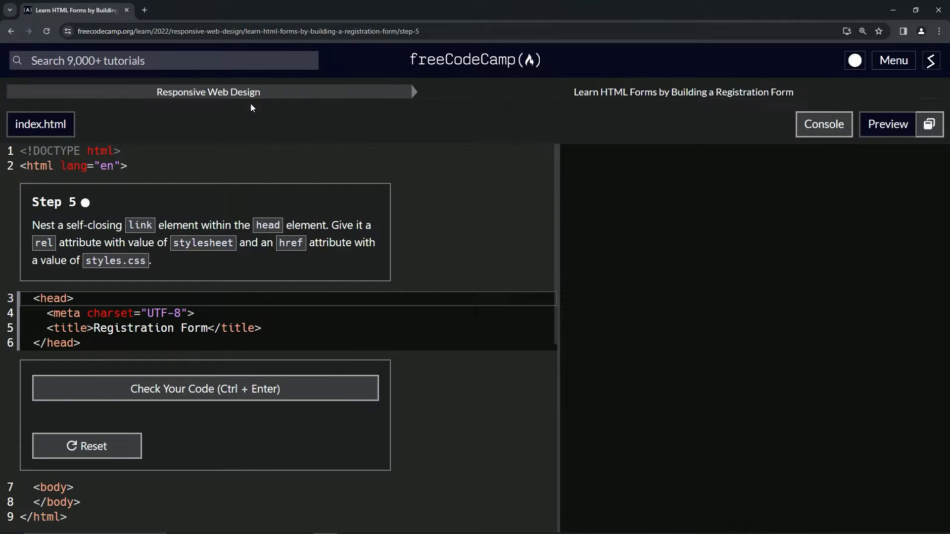
pyautogui.moveTo(718, 106)
pyautogui.write(',')
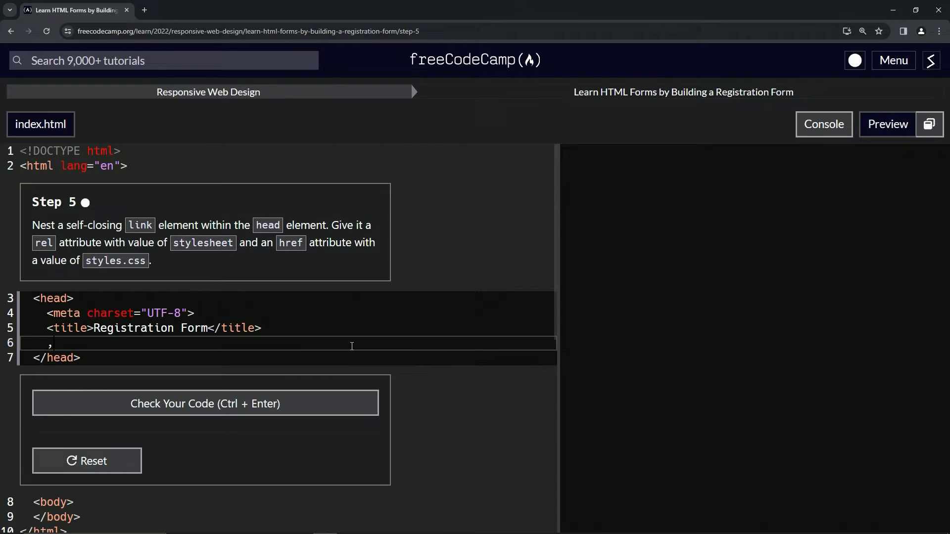
# Replace the stray comma with a link element starting rel='stylesheet'
pyautogui.press('Backspace')
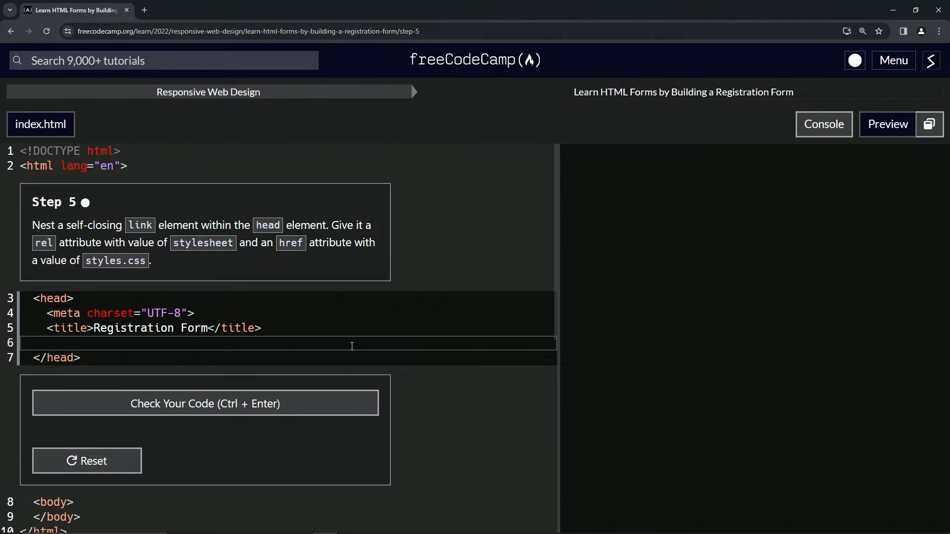
pyautogui.write('<')
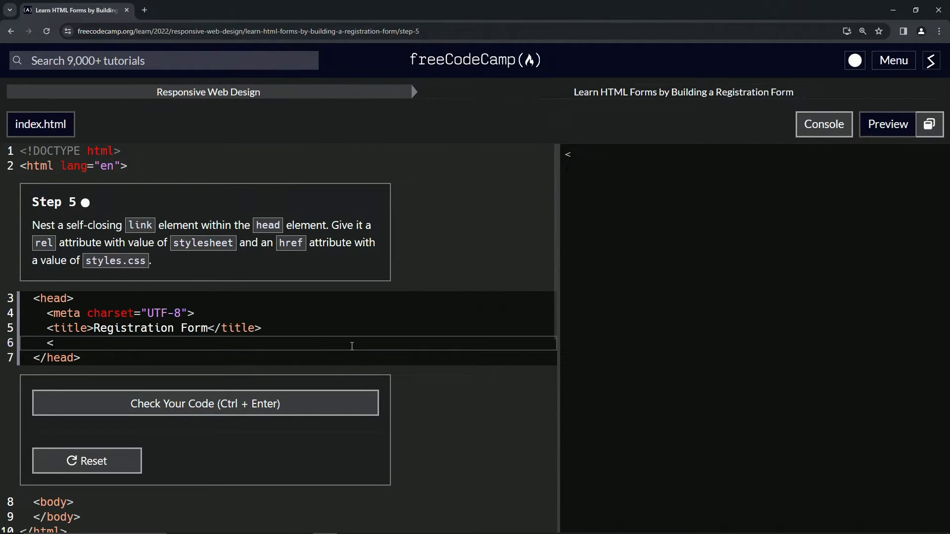
pyautogui.write('ling')
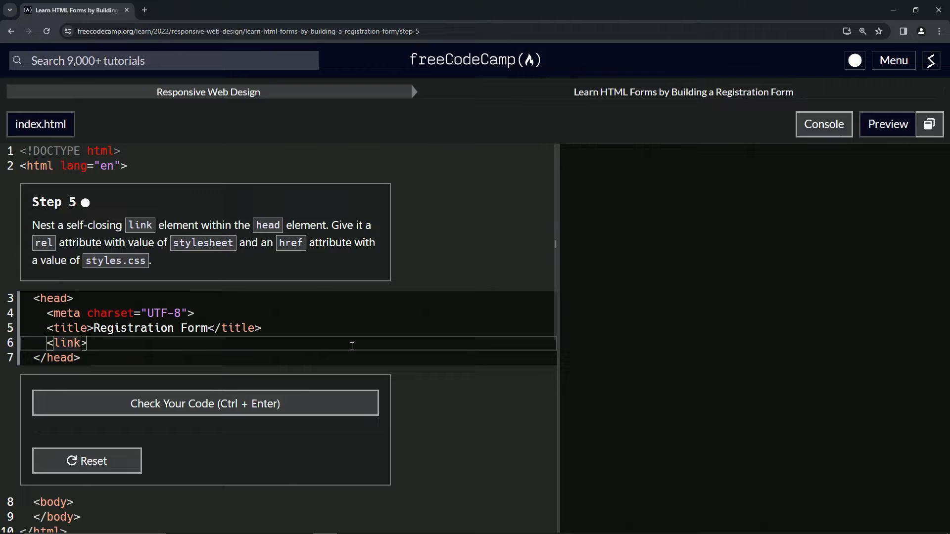
pyautogui.write('rel')
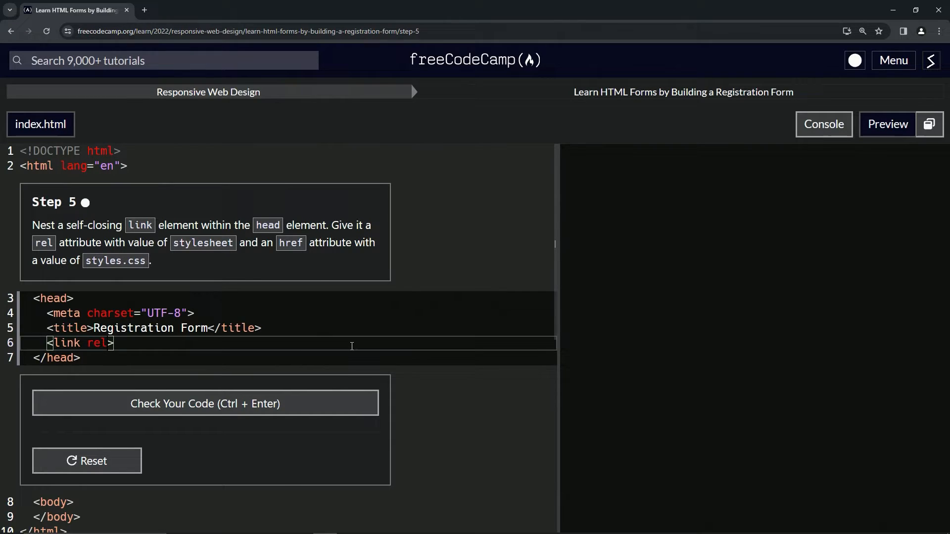
pyautogui.write("='sy'")
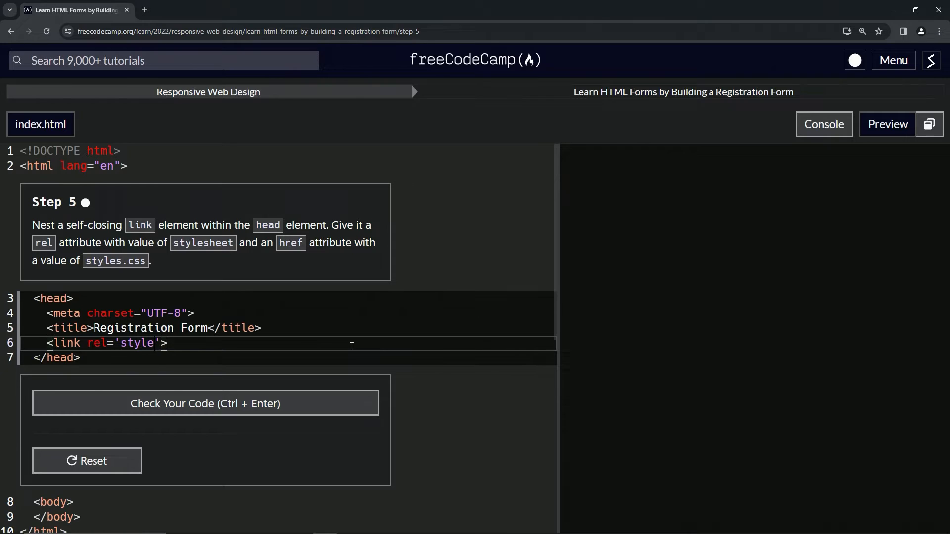
pyautogui.write('sheet')
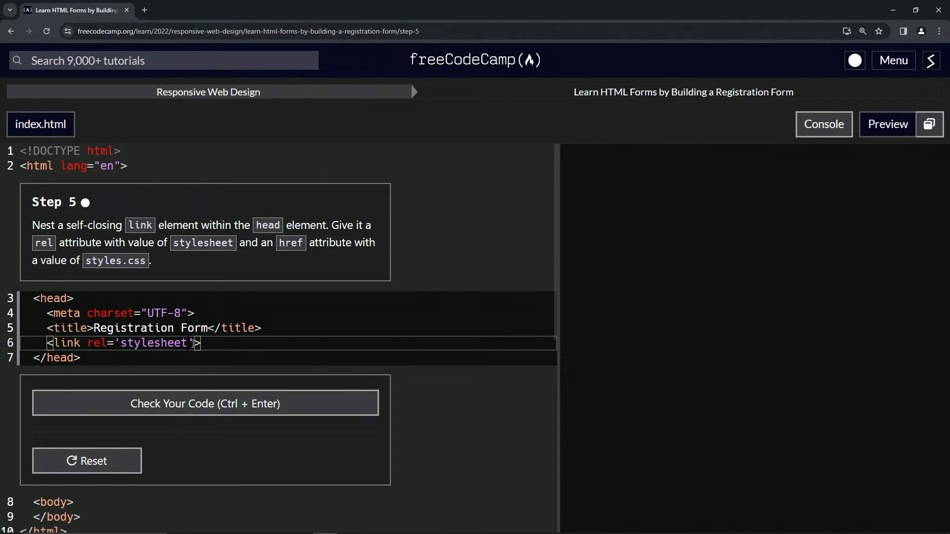
# Add href='styles.css' to the link element
pyautogui.write('hr')
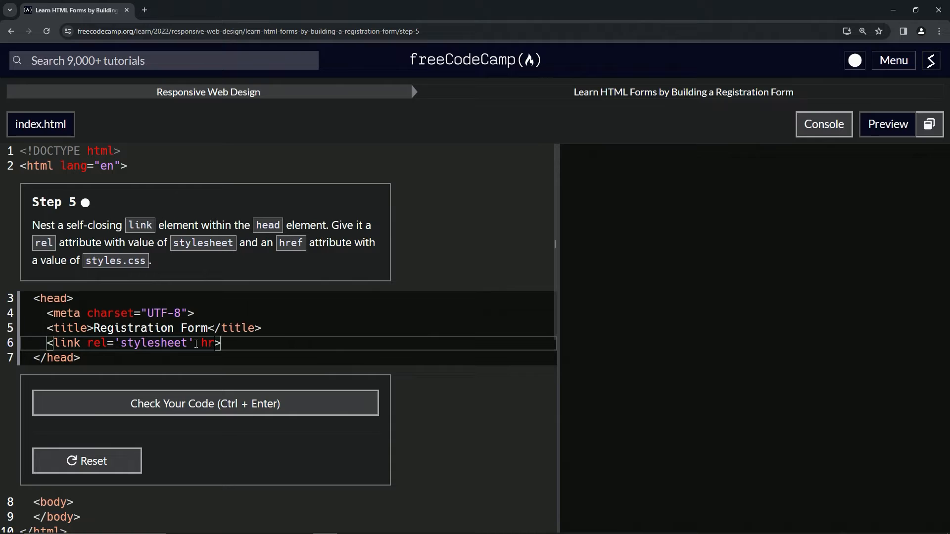
pyautogui.write('ef')
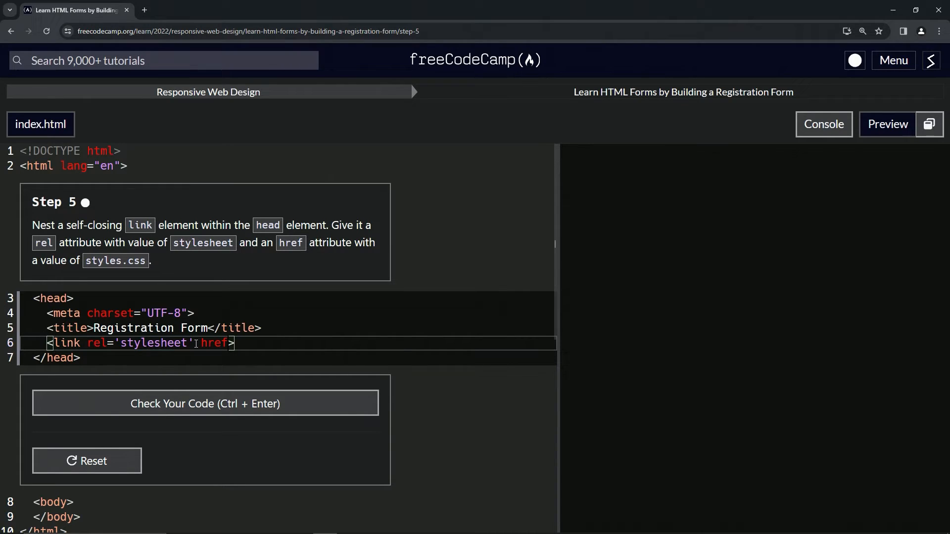
pyautogui.write("='s")
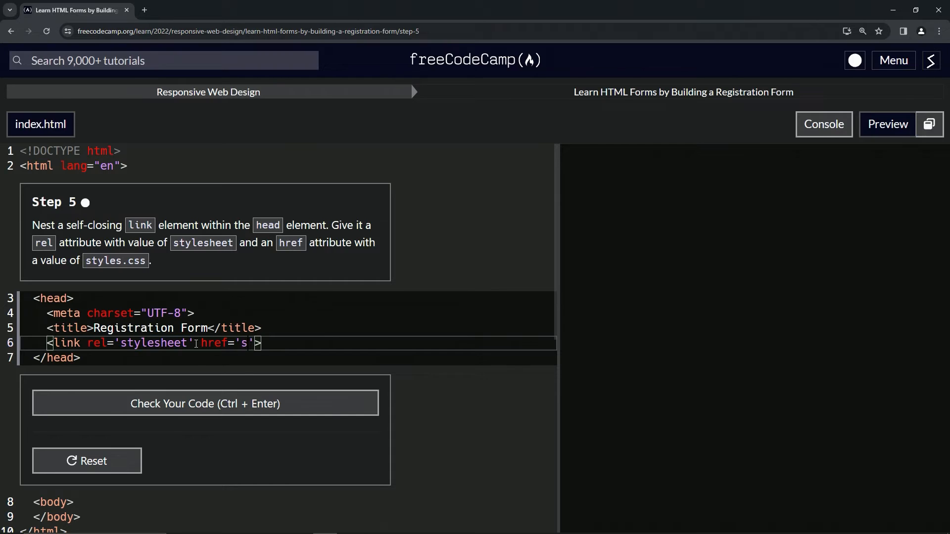
pyautogui.write('tyles.css')
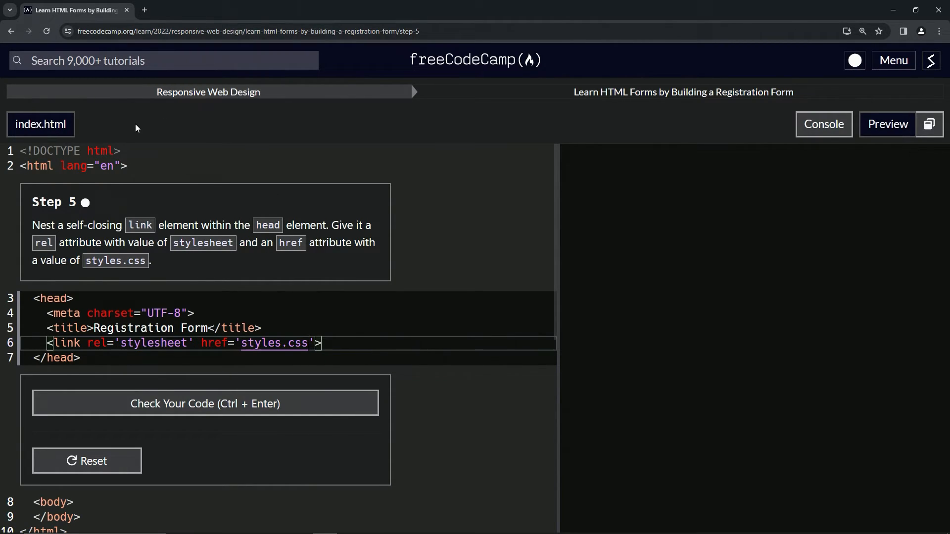
pyautogui.moveTo(155, 193)
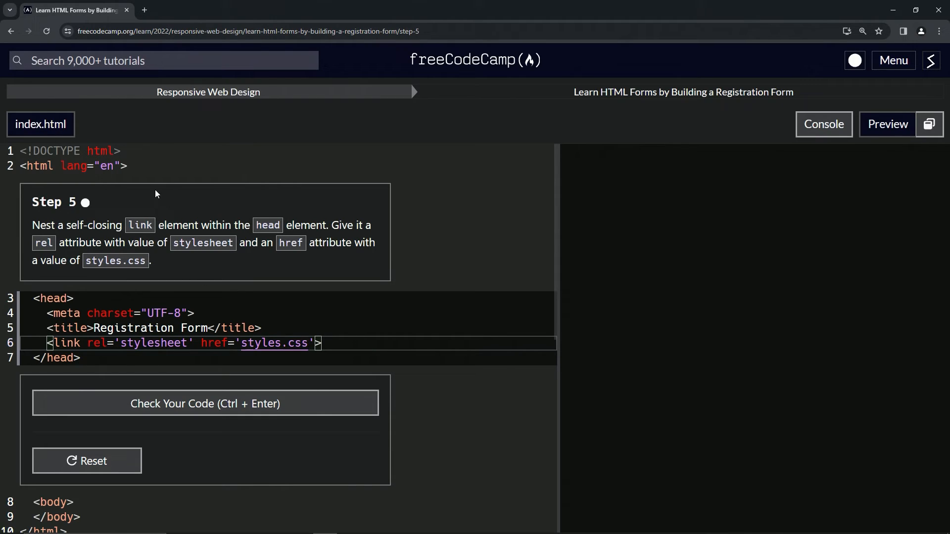
pyautogui.moveTo(99, 134)
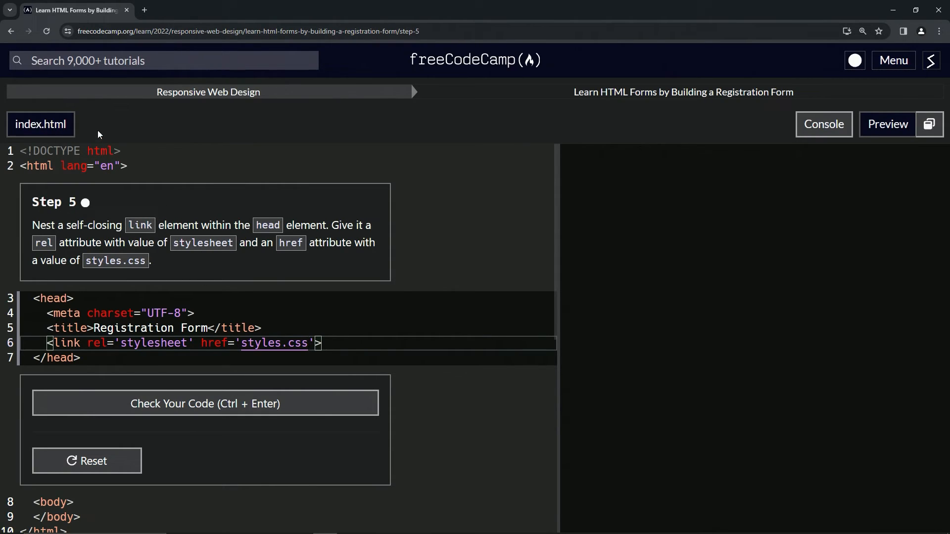
pyautogui.moveTo(583, 304)
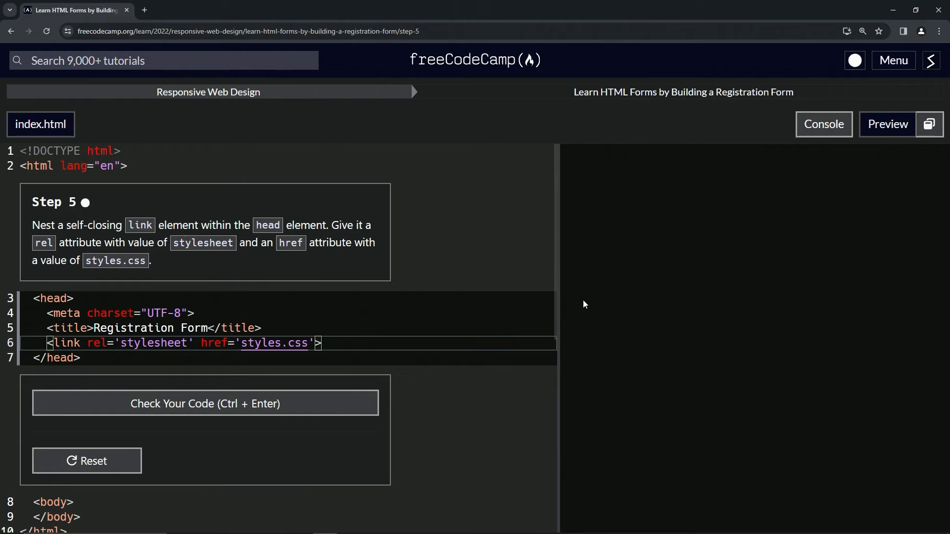
# Check the Step 5 code, submit it, and load the Step 6 lesson
pyautogui.click(206, 404)
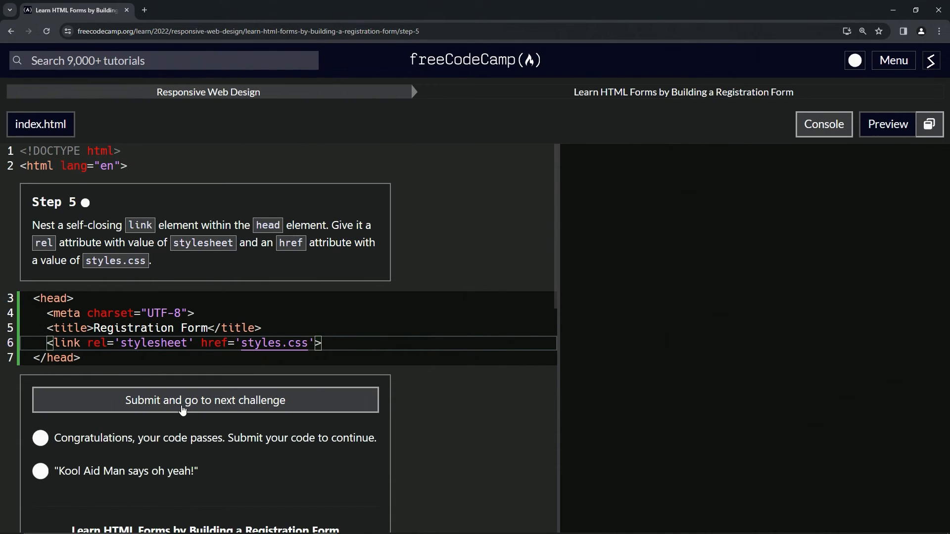
pyautogui.click(205, 400)
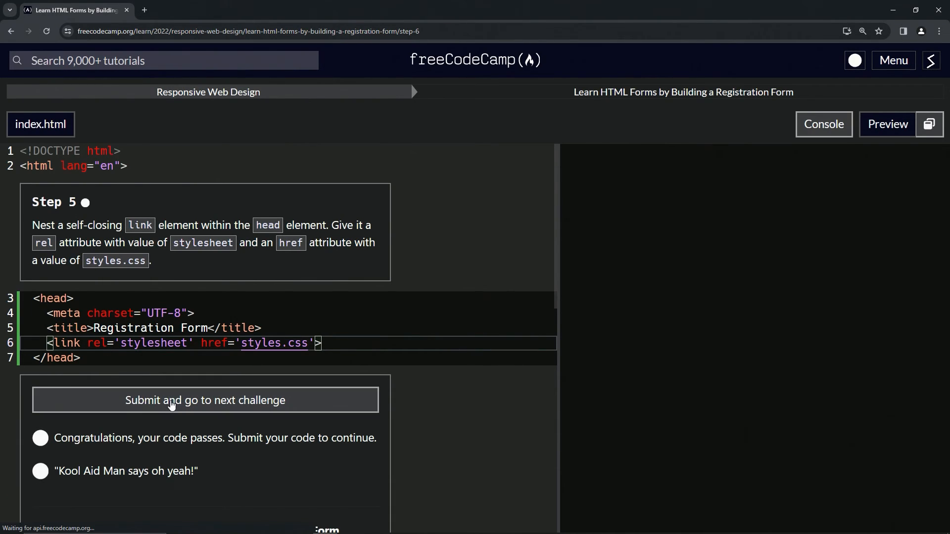
pyautogui.click(205, 400)
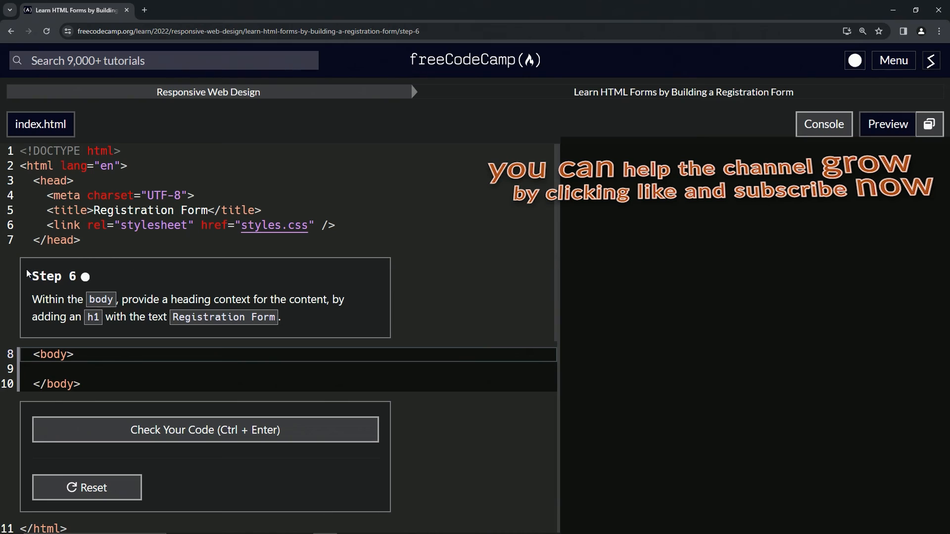
pyautogui.moveTo(66, 292)
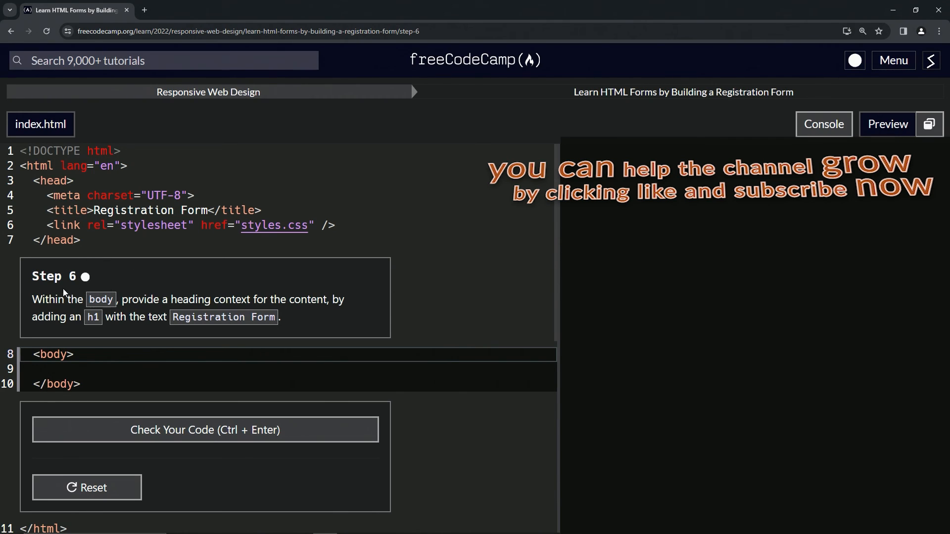